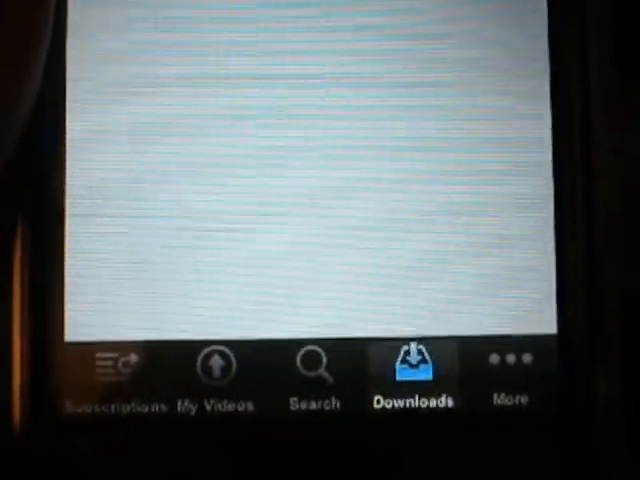
# Open the More tab listing Featured, Most Viewed and Favorites, then scroll down.
pyautogui.click(508, 370)
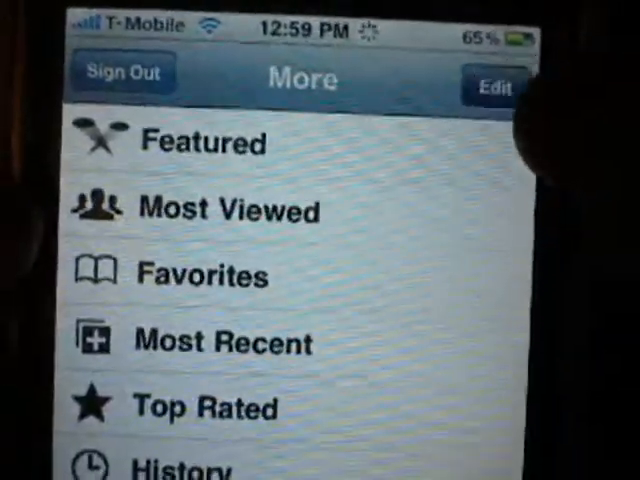
pyautogui.scroll(-3)
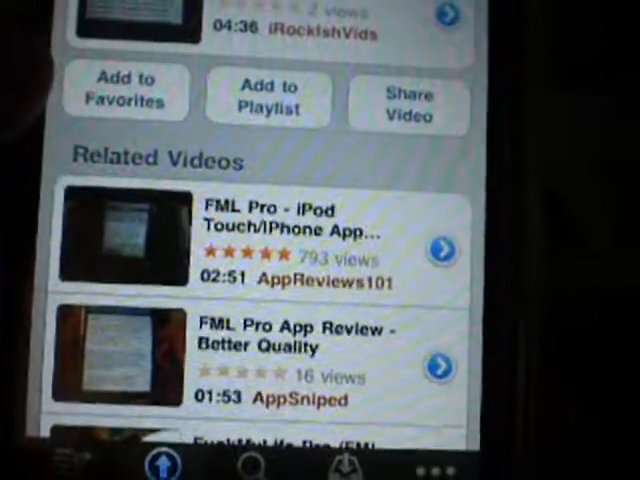
pyautogui.scroll(-3)
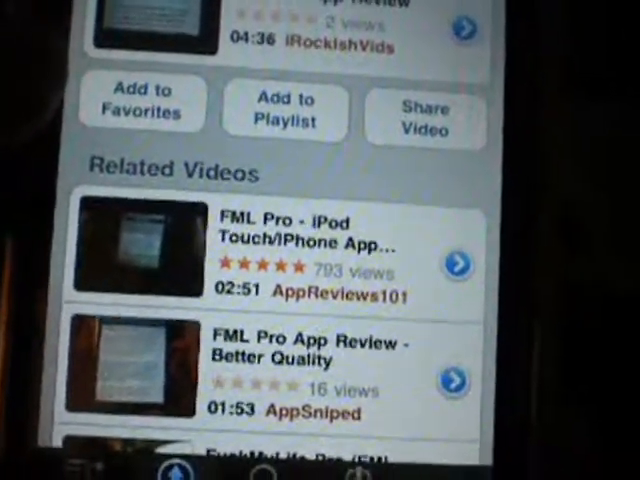